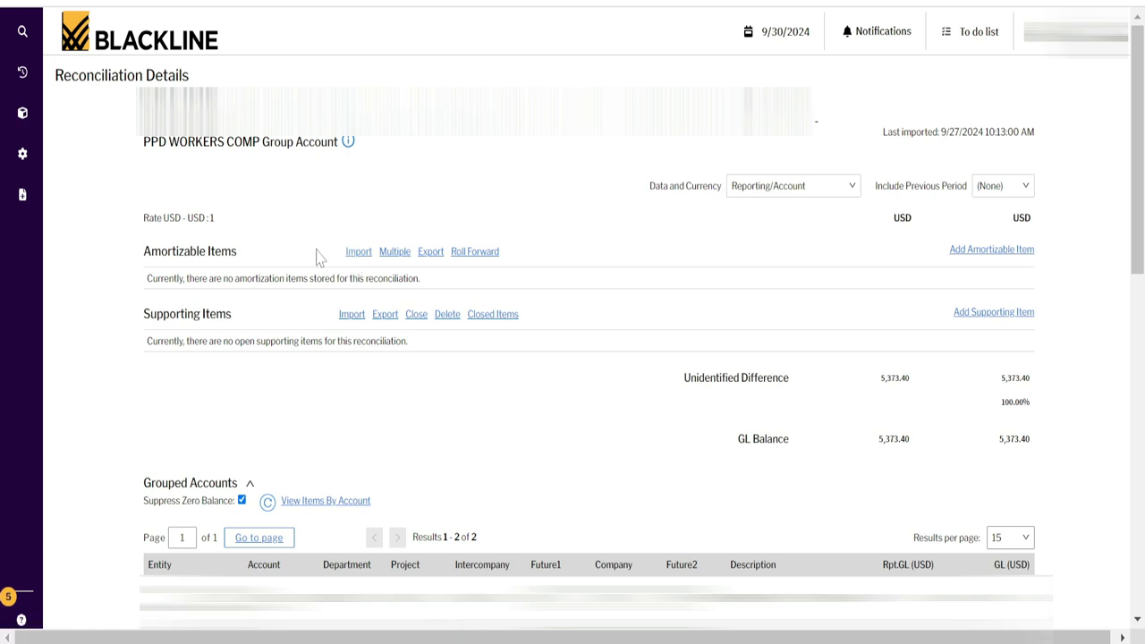
pyautogui.moveTo(182, 301)
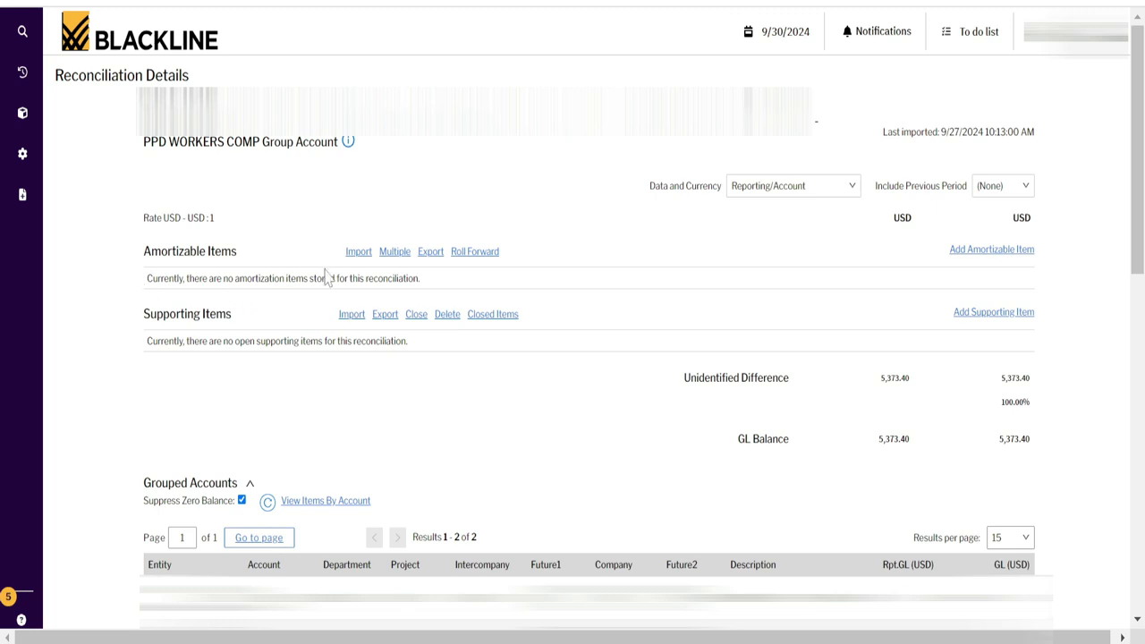
pyautogui.moveTo(394, 251)
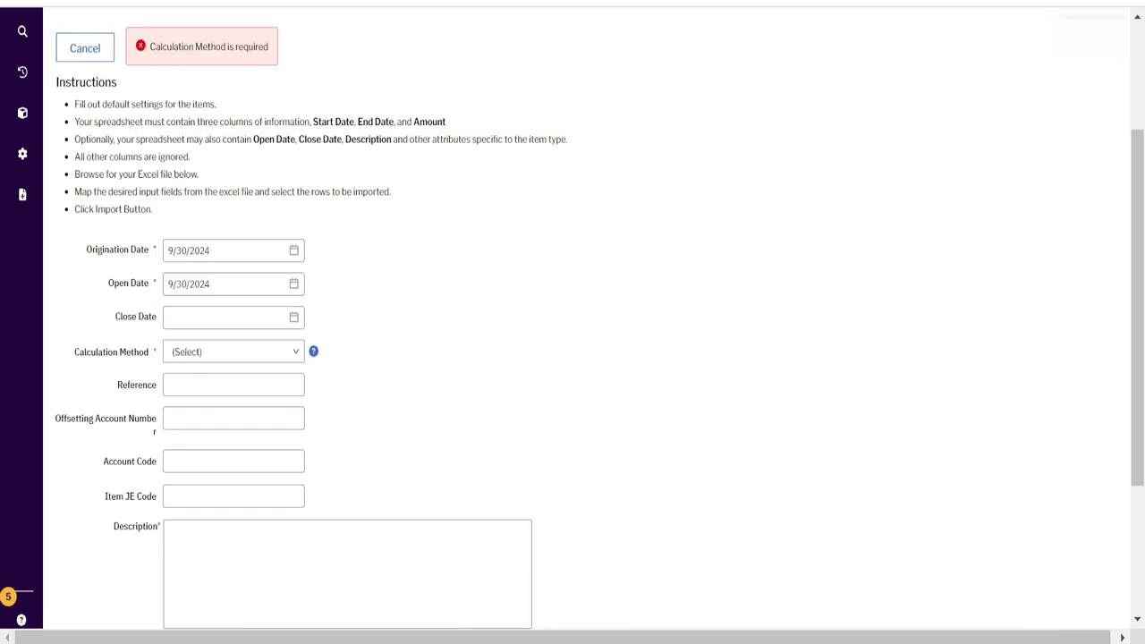
pyautogui.click(233, 251)
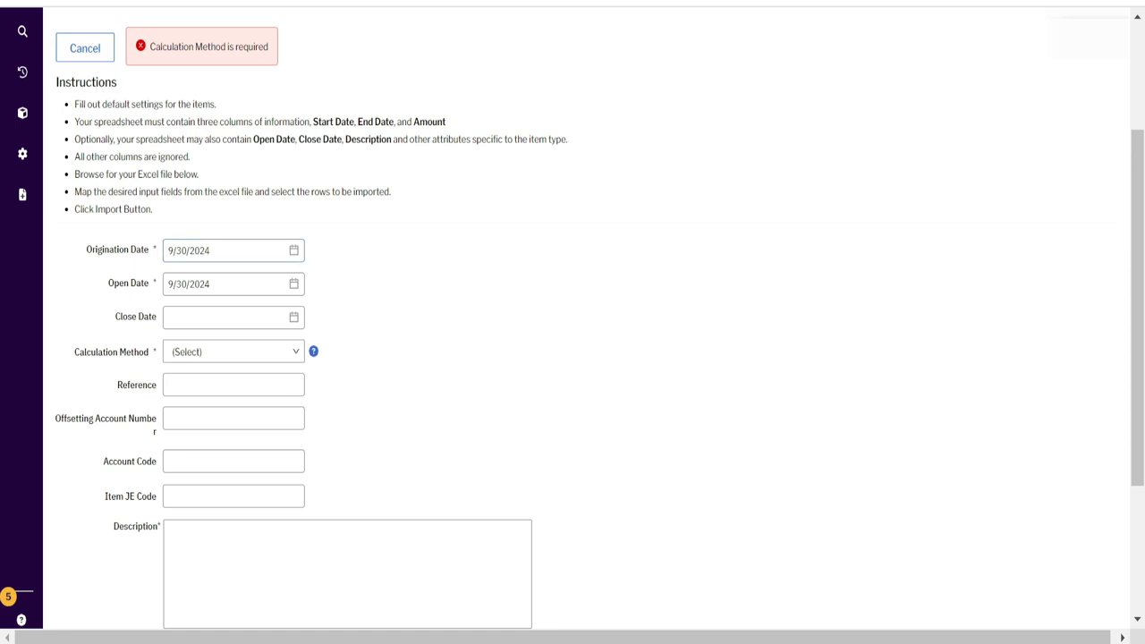
pyautogui.doubleClick(333, 122)
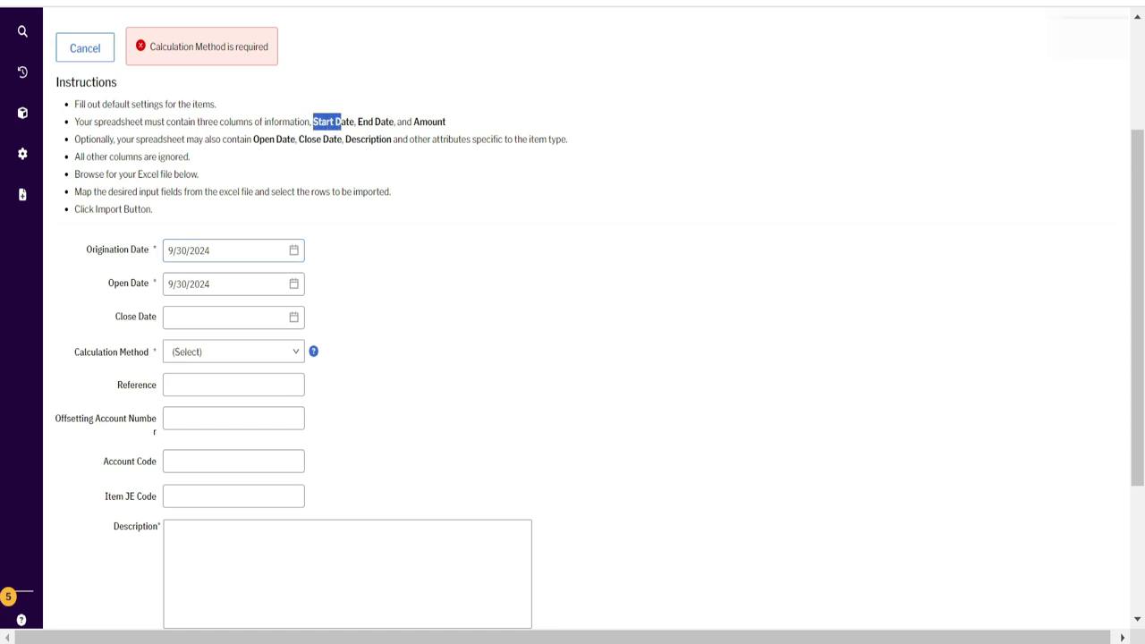
pyautogui.moveTo(313, 122); pyautogui.dragTo(444, 122)
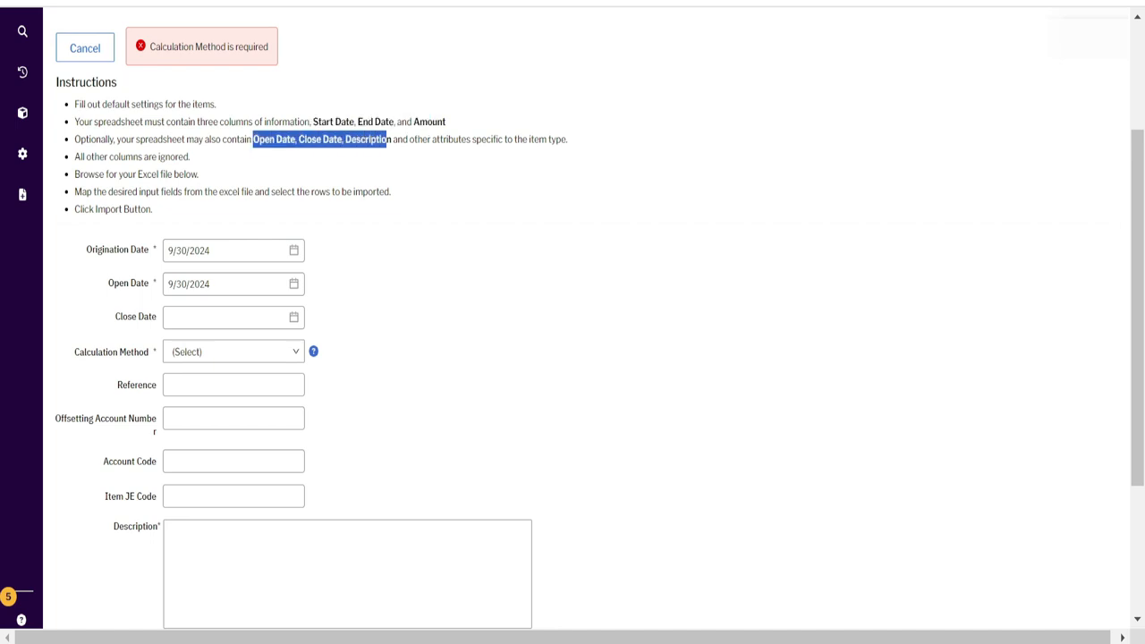
pyautogui.moveTo(440, 188)
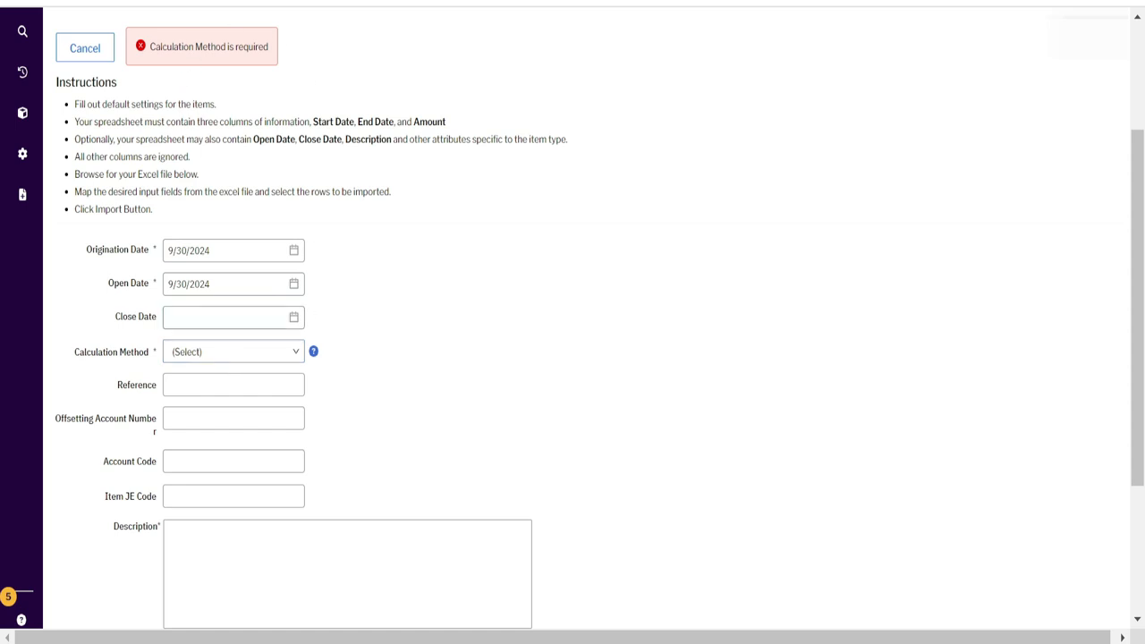
# Choose Straight Line as the calculation method for the imported amortizable items
pyautogui.click(232, 351)
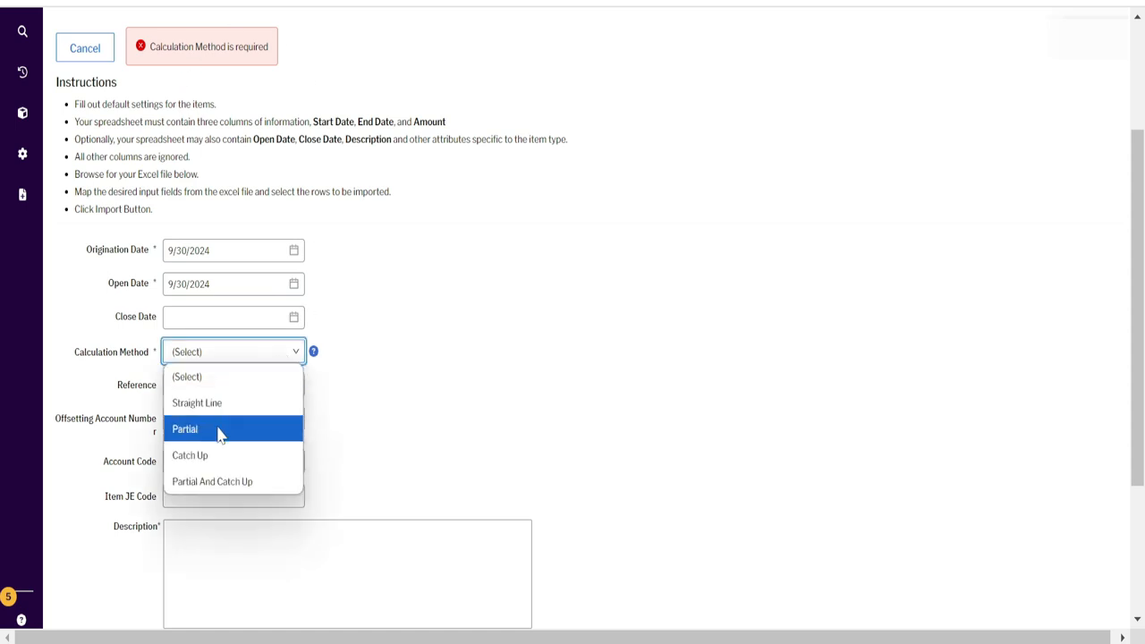
pyautogui.click(197, 402)
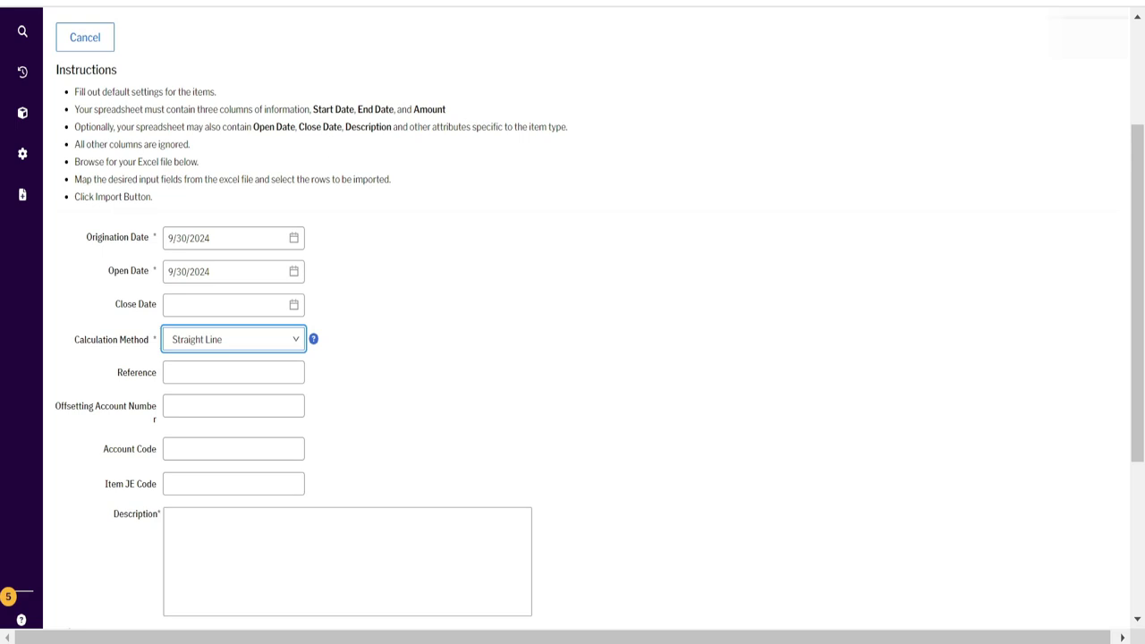
pyautogui.moveTo(326, 300)
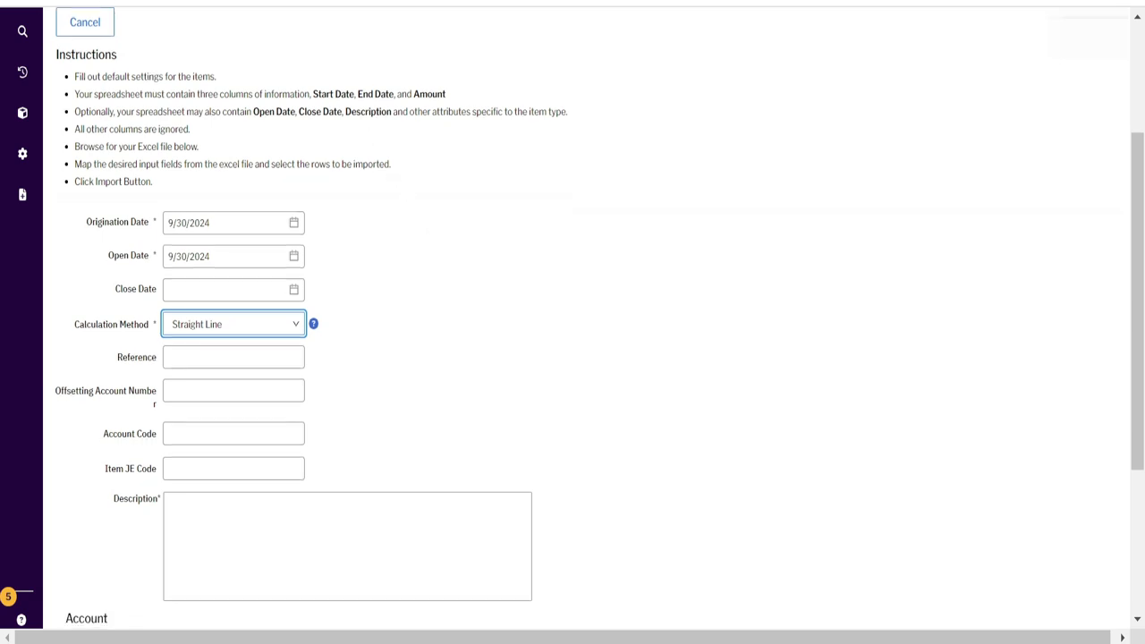
pyautogui.scroll(-3)
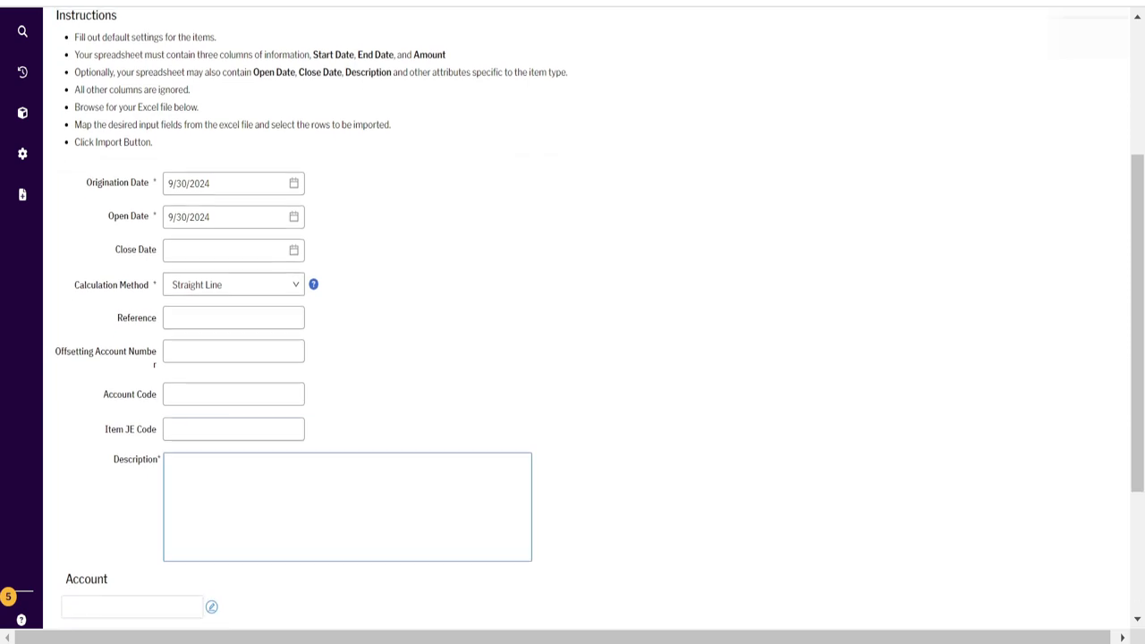
pyautogui.scroll(-3)
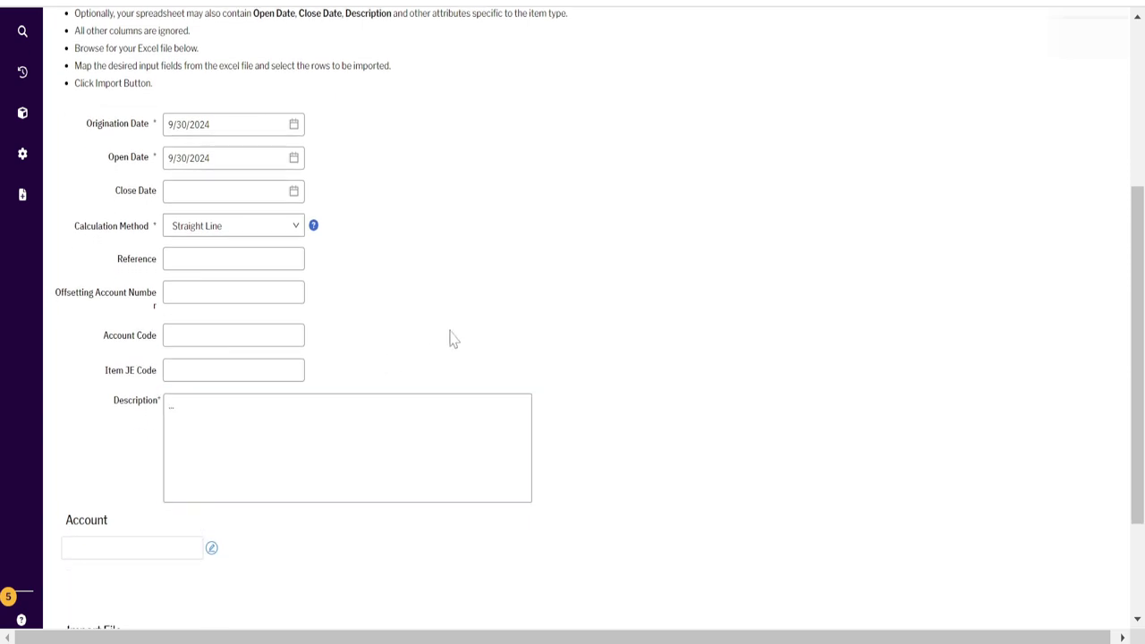
pyautogui.scroll(-3)
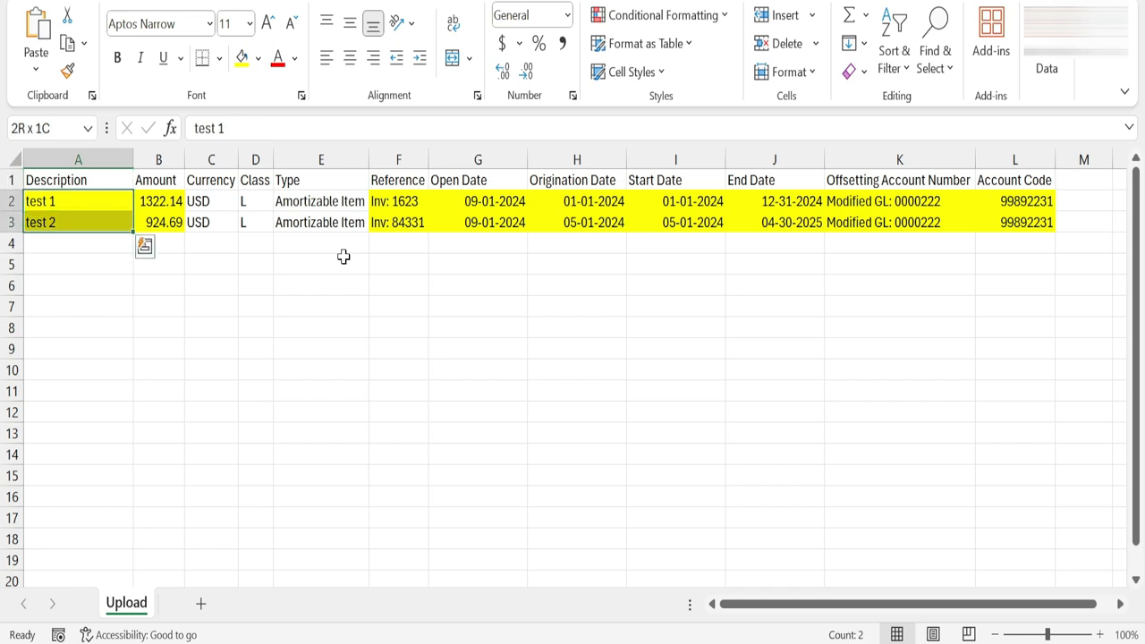
# Review the test 1 row's Amortizable Item type, description and Inv: 1623 reference values
pyautogui.click(320, 201)
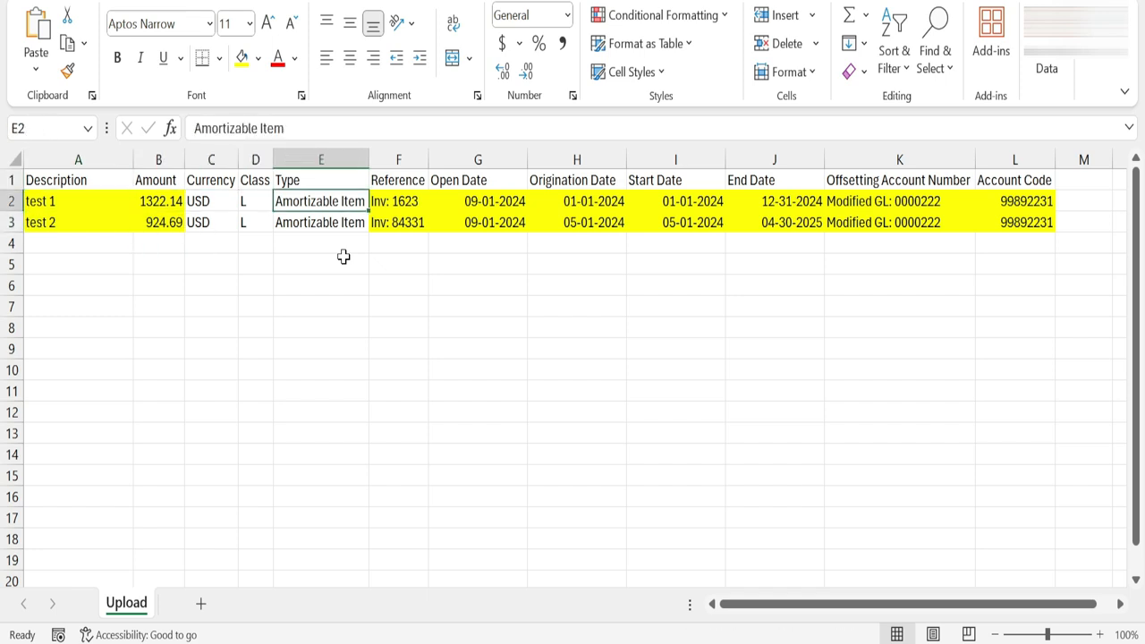
pyautogui.moveTo(211, 200); pyautogui.dragTo(254, 222)
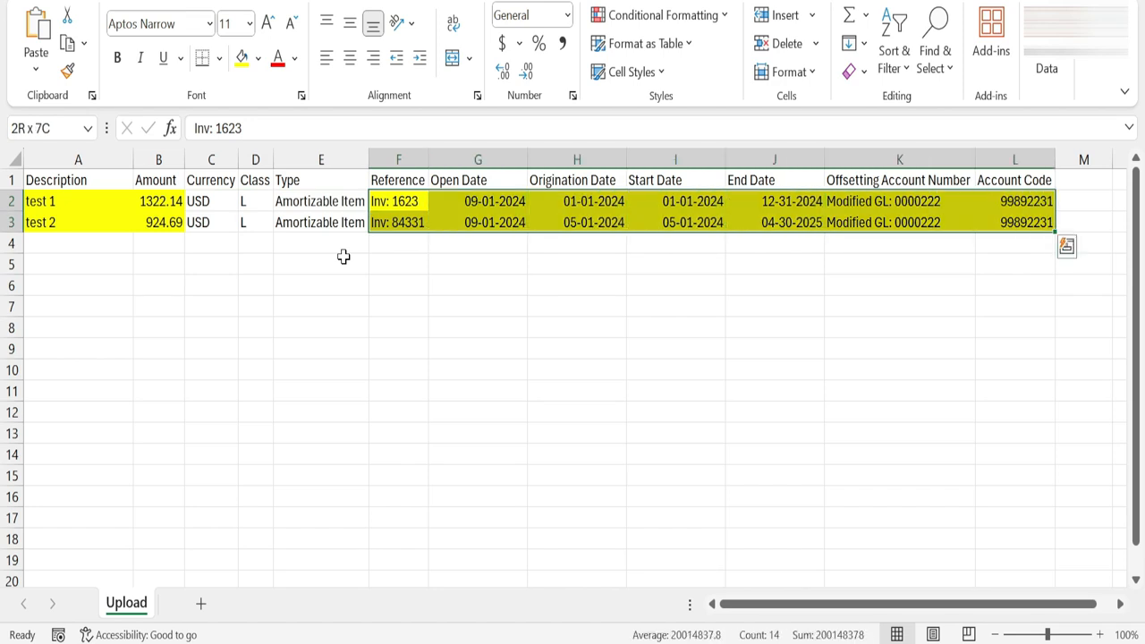
pyautogui.click(79, 201)
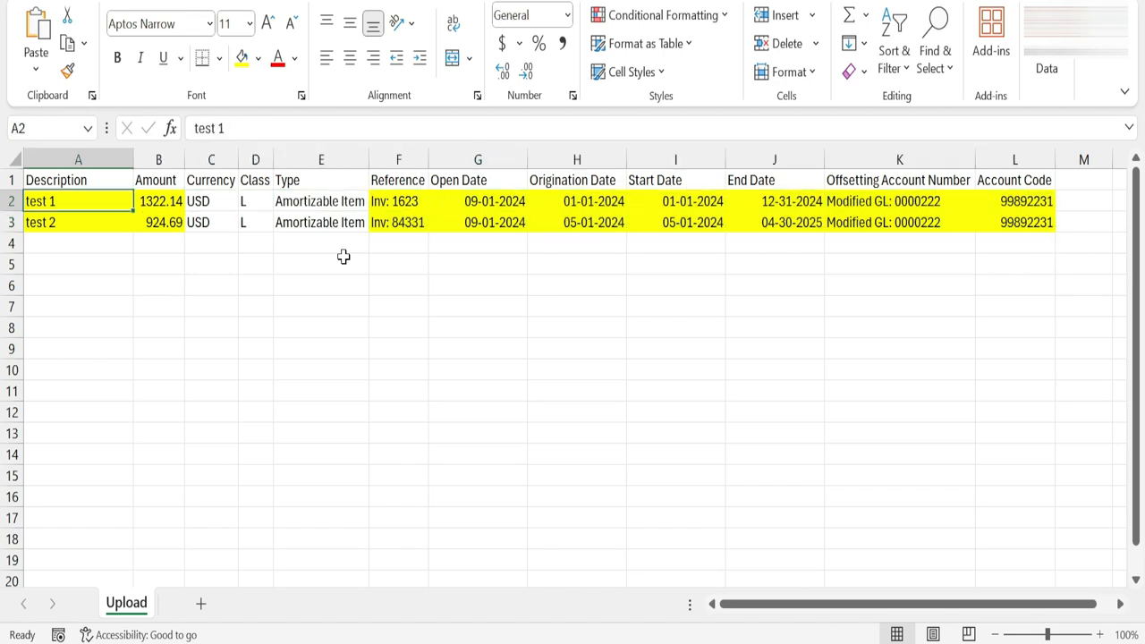
pyautogui.click(397, 201)
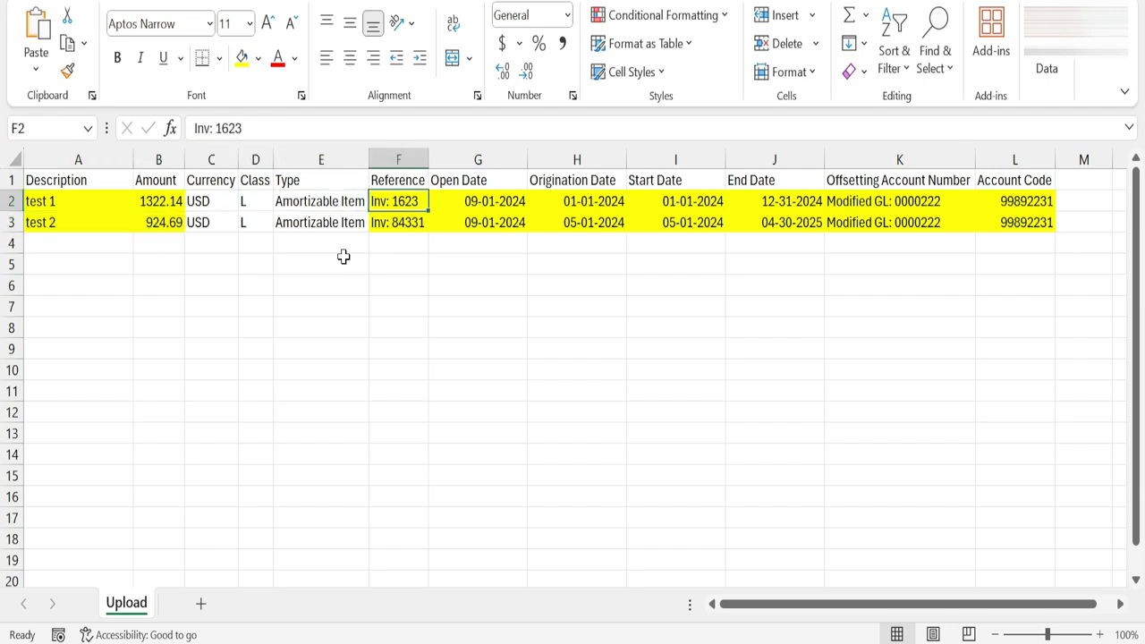
# Check the four date columns and set Exp GL as the offsetting account for both rows
pyautogui.moveTo(478, 200); pyautogui.dragTo(773, 222)
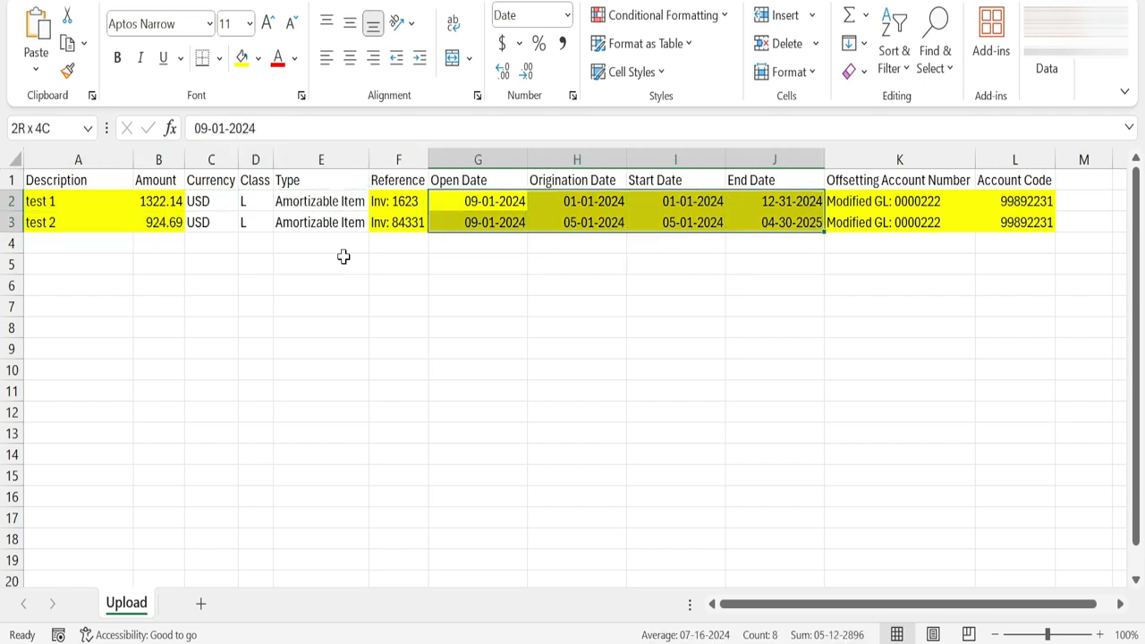
pyautogui.click(676, 200)
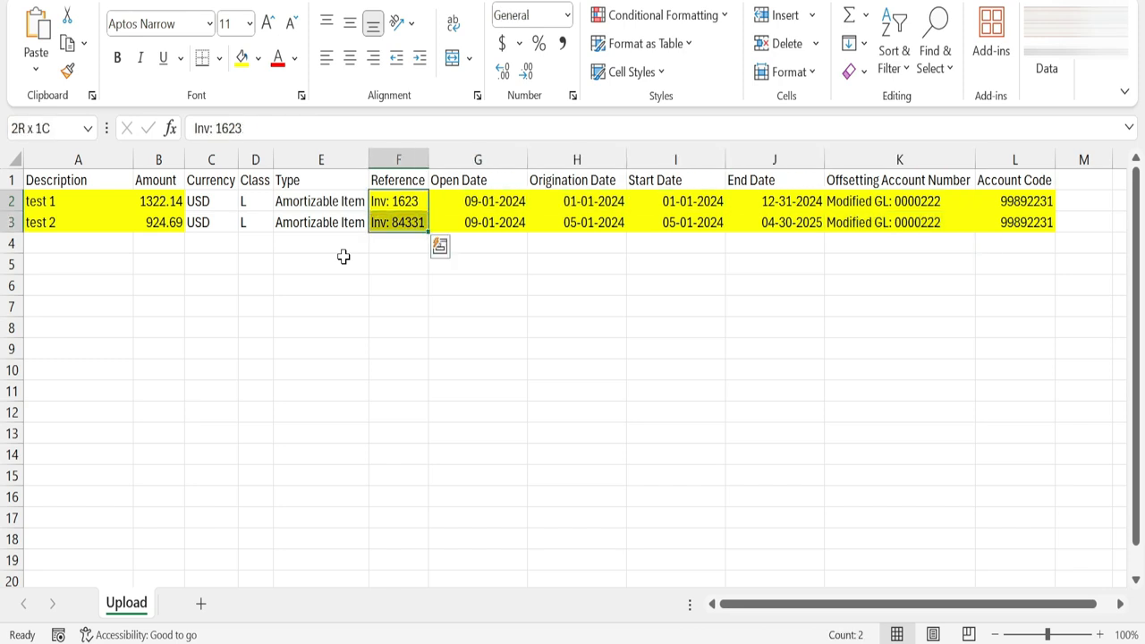
pyautogui.click(899, 200)
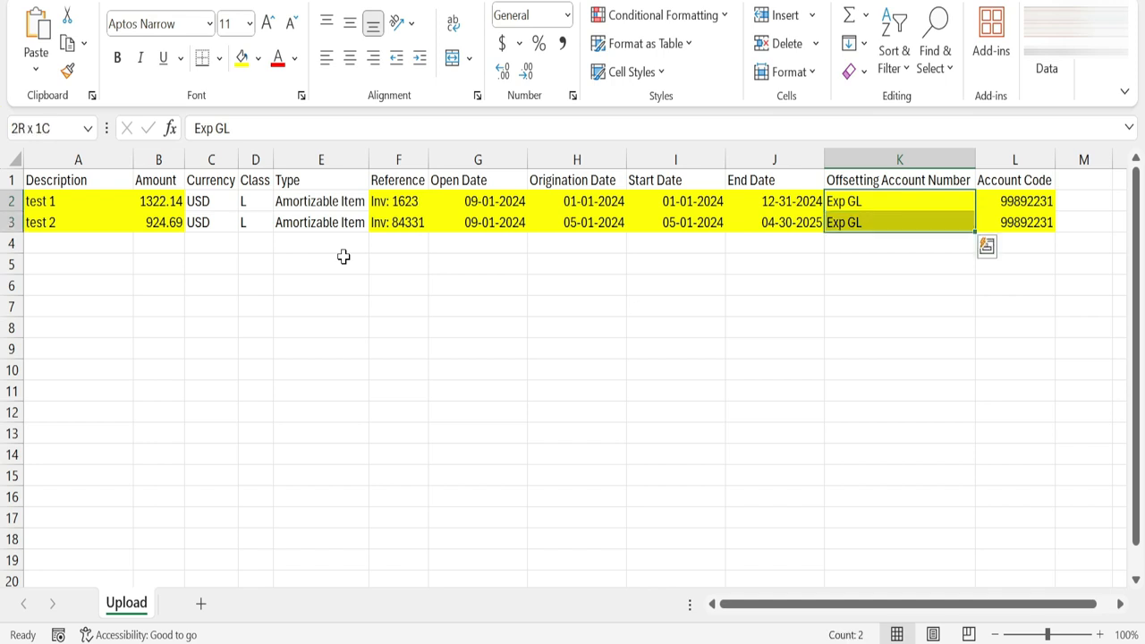
pyautogui.click(775, 201)
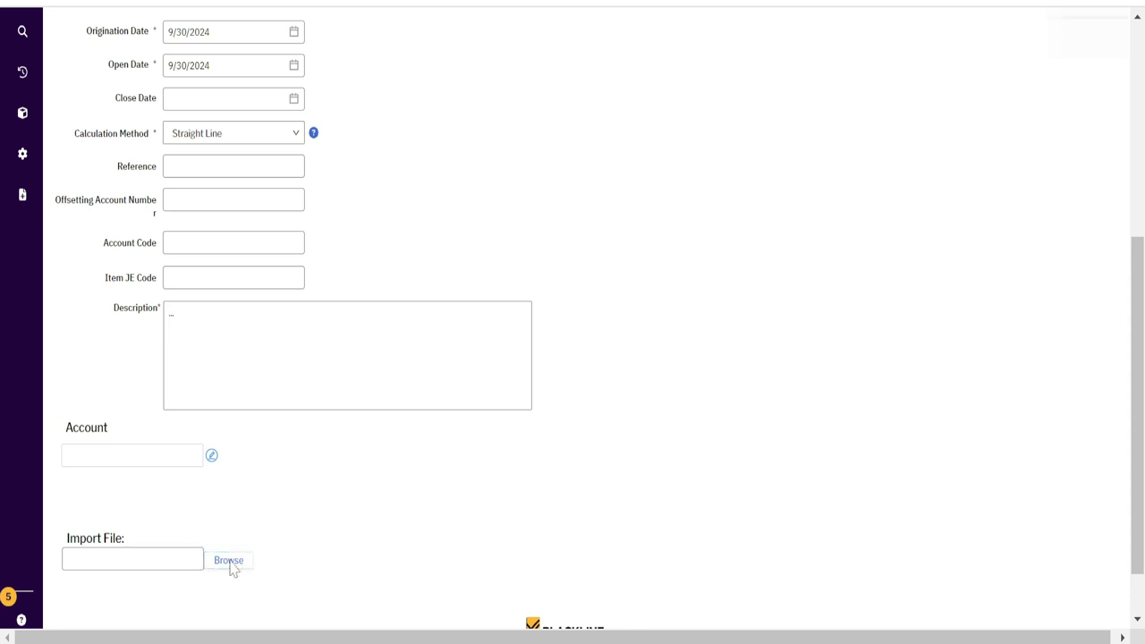
# Attach Prepaid Upload Template.xlsx as the import file
pyautogui.click(229, 560)
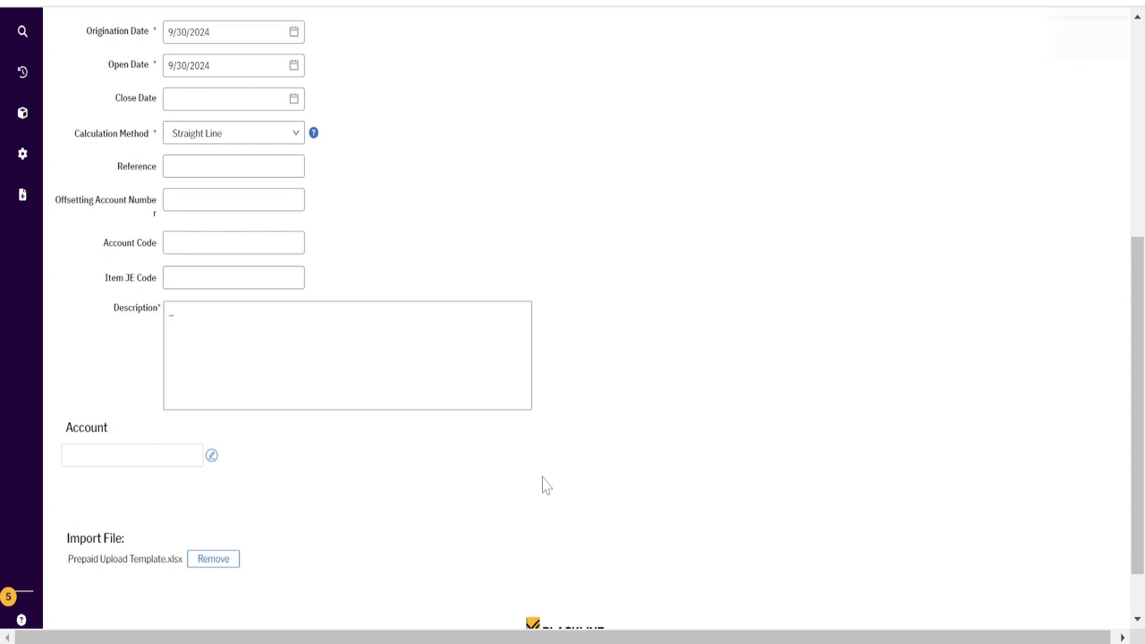
pyautogui.scroll(-3)
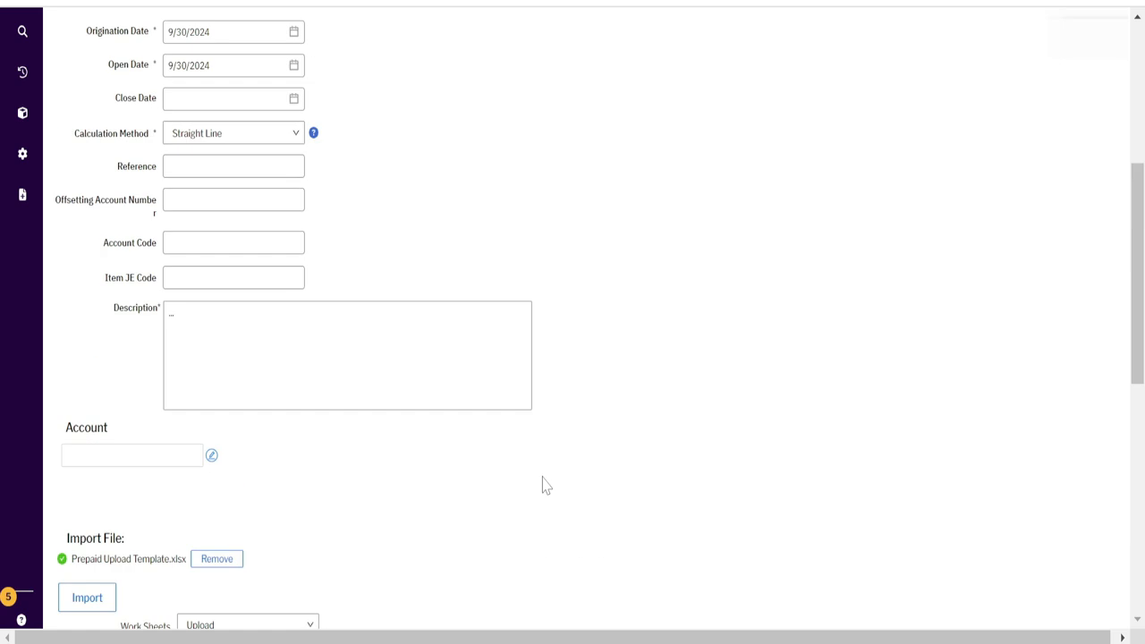
# Confirm the Upload worksheet and column mapping, then select all previewed rows (test 1, test 2)
pyautogui.scroll(-3)
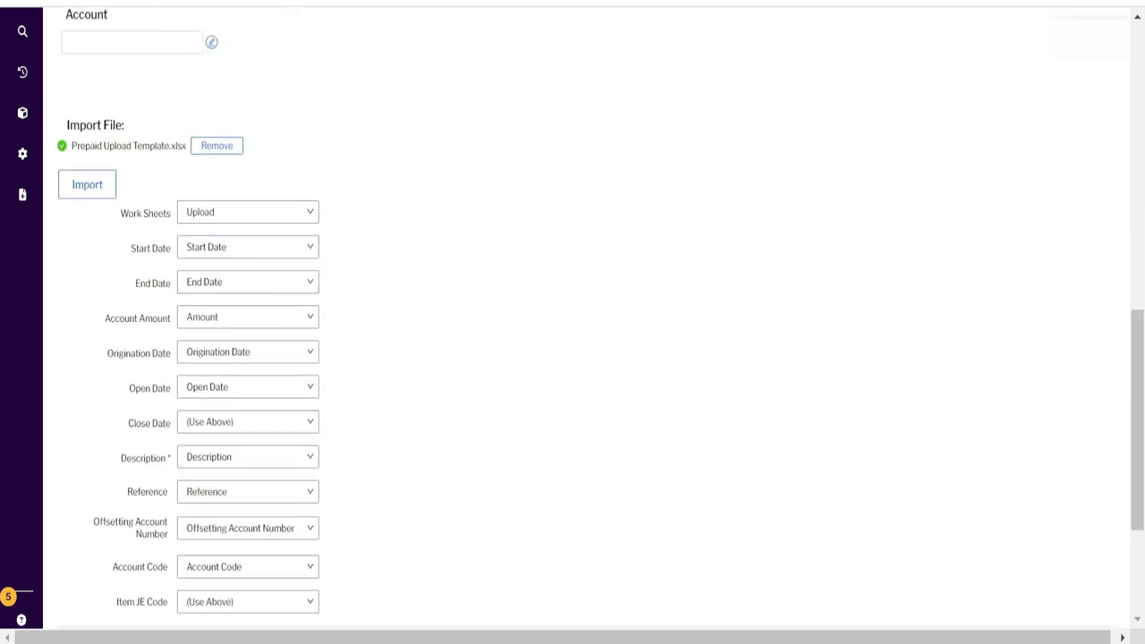
pyautogui.click(247, 211)
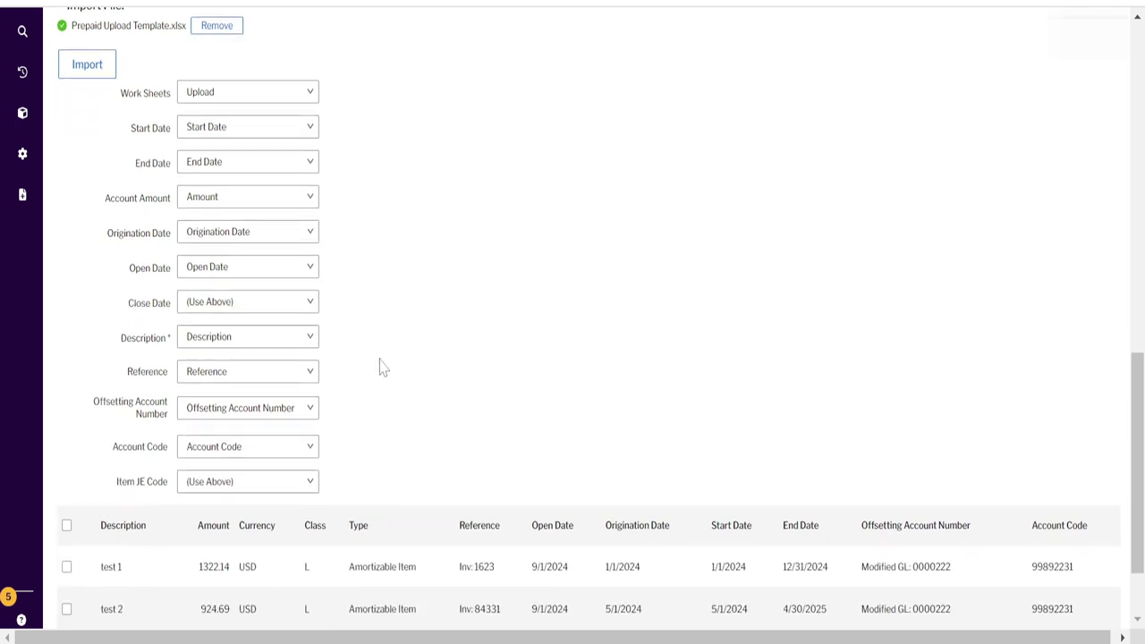
pyautogui.scroll(-3)
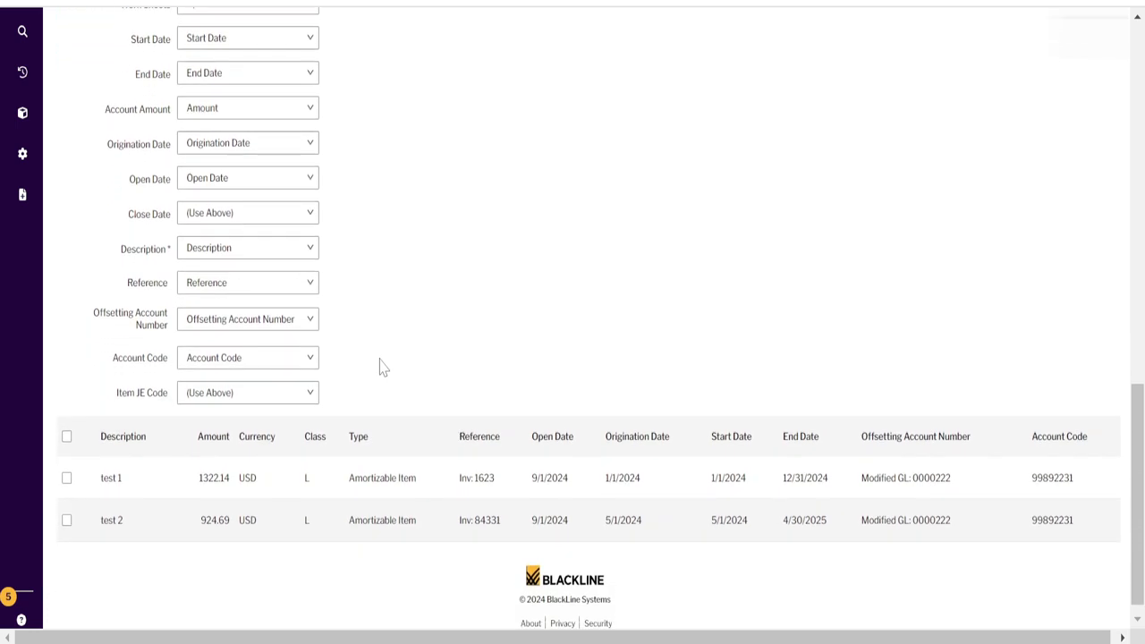
pyautogui.scroll(-3)
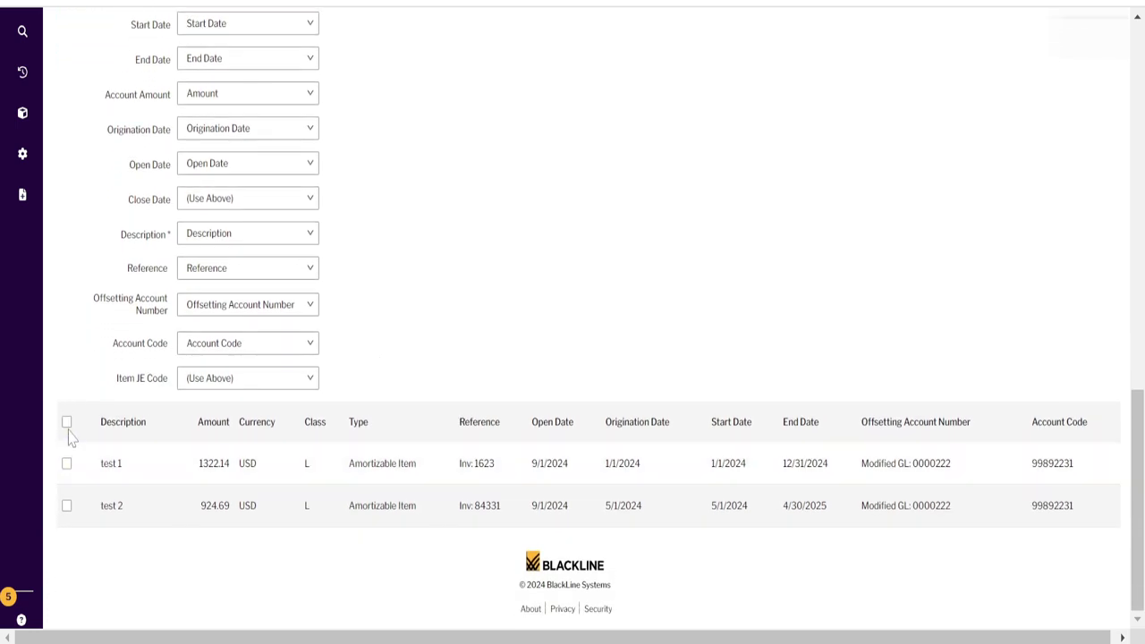
pyautogui.click(67, 422)
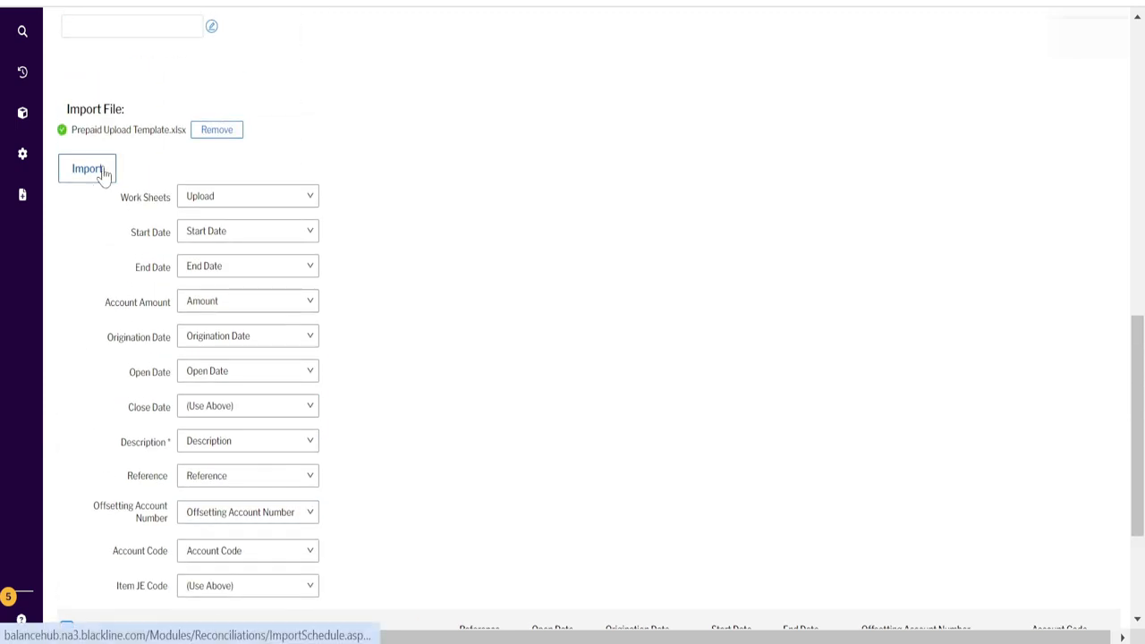
# Import the test 1 and test 2 rows into the reconciliation
pyautogui.click(86, 168)
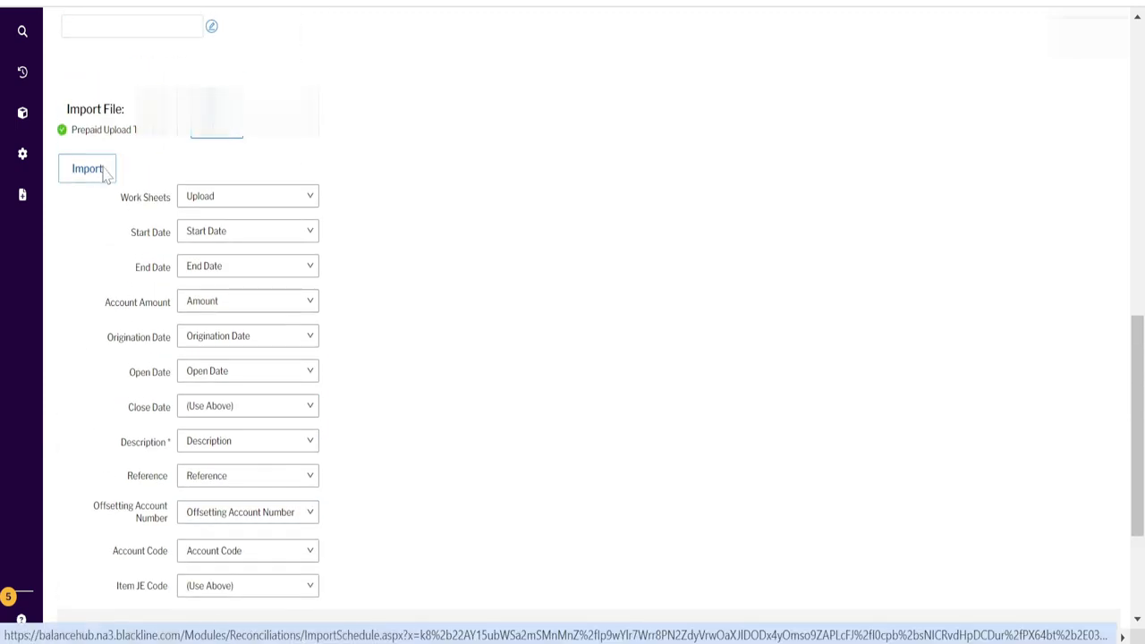
pyautogui.click(86, 169)
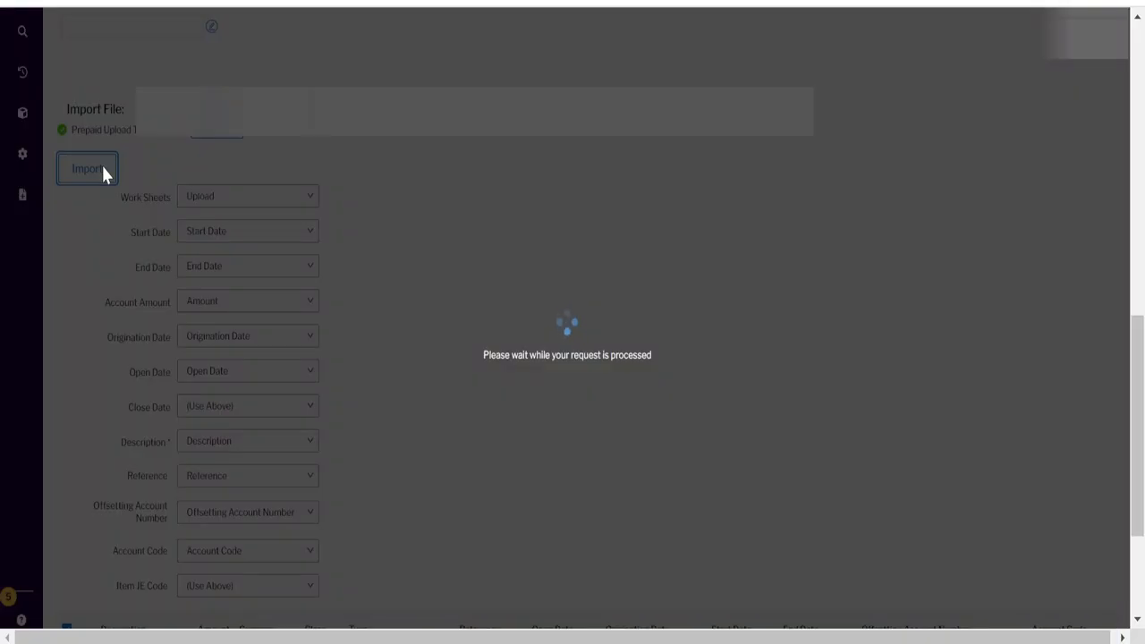
pyautogui.click(87, 168)
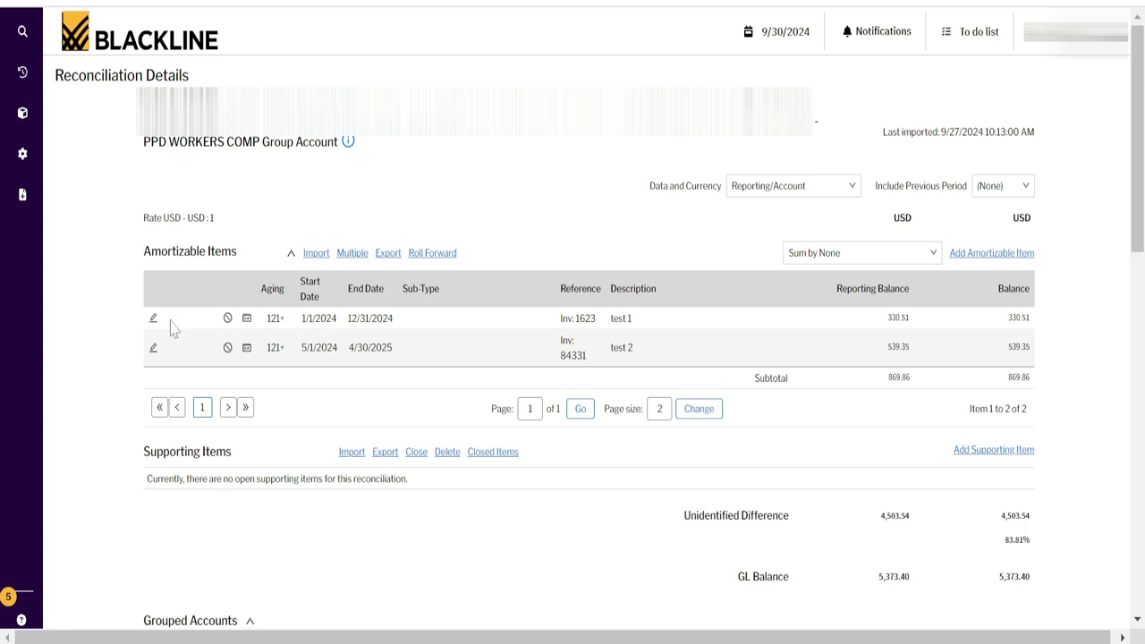
pyautogui.moveTo(318, 331)
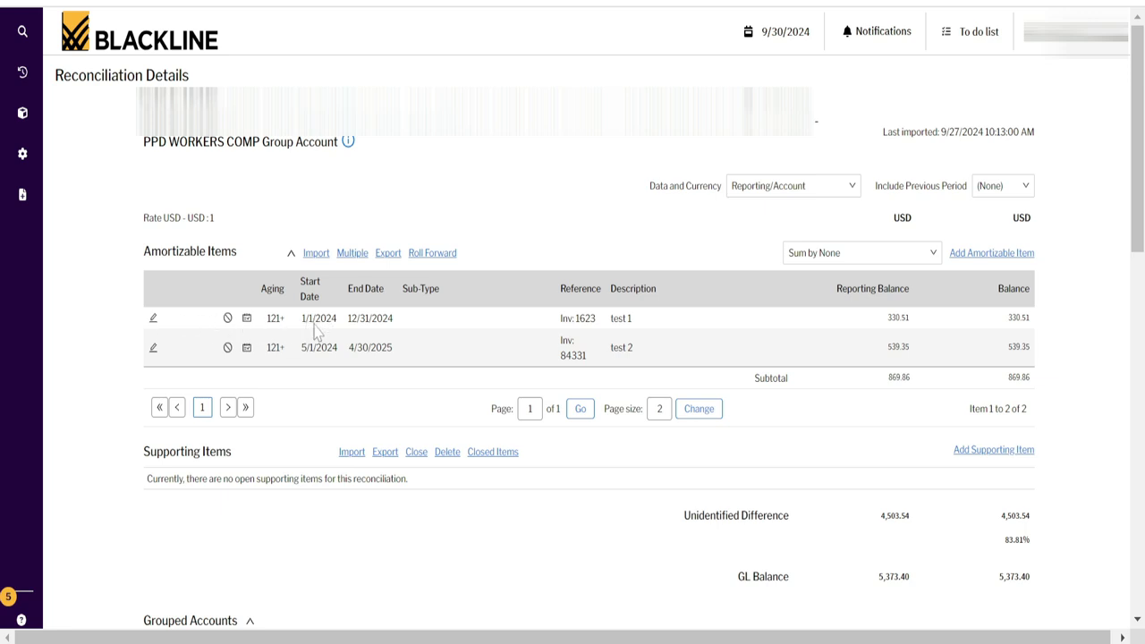
pyautogui.moveTo(384, 325)
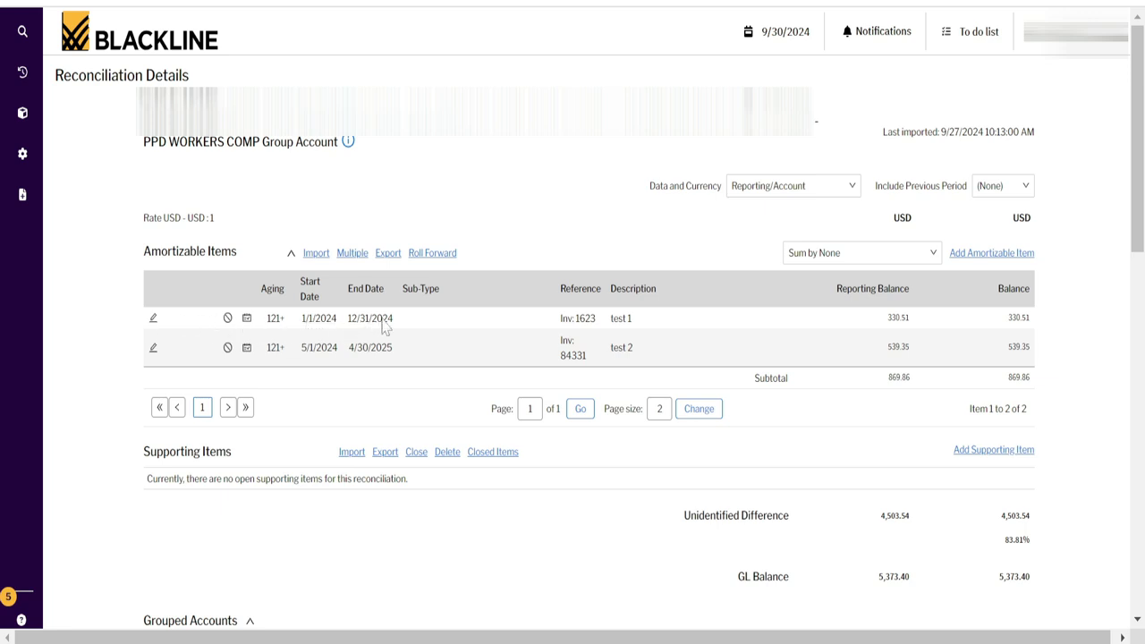
pyautogui.moveTo(622, 326)
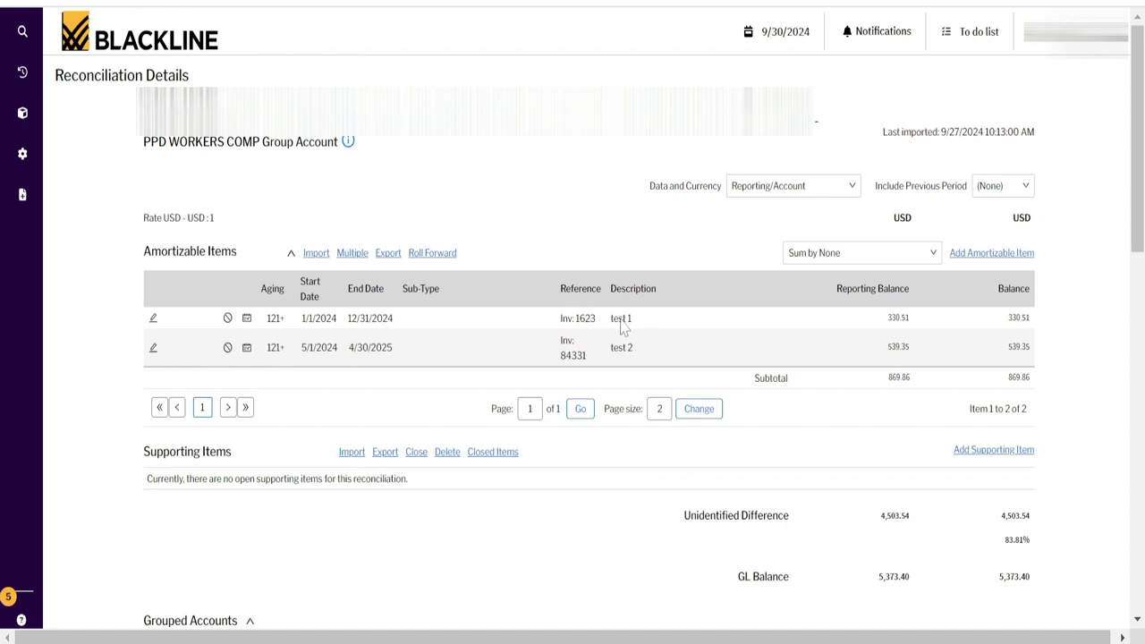
pyautogui.moveTo(479, 361)
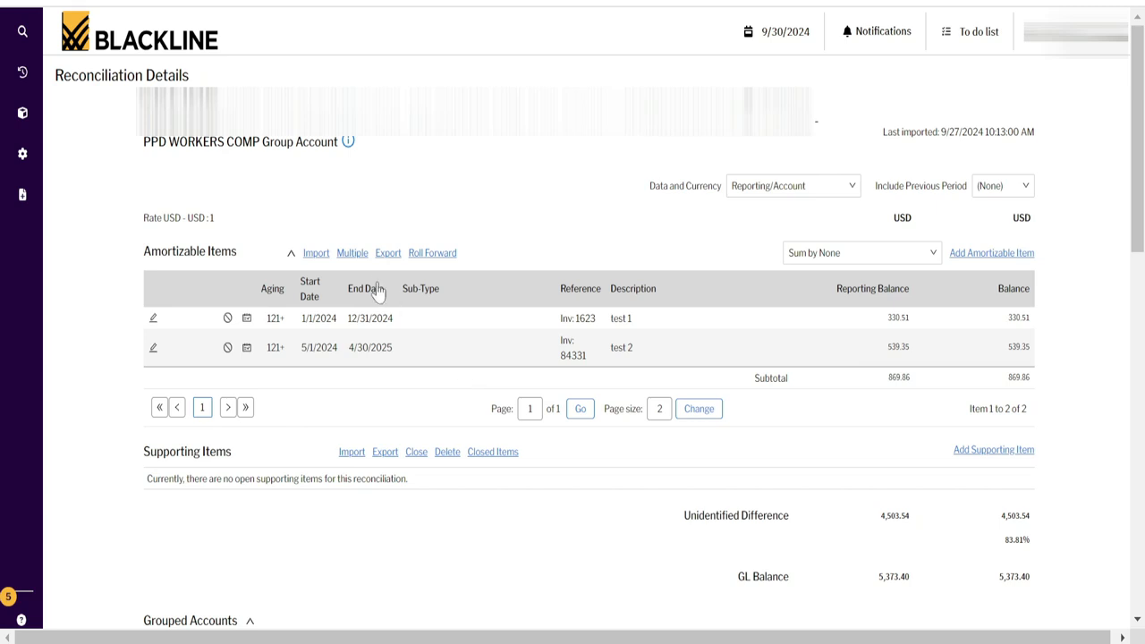
pyautogui.moveTo(358, 362)
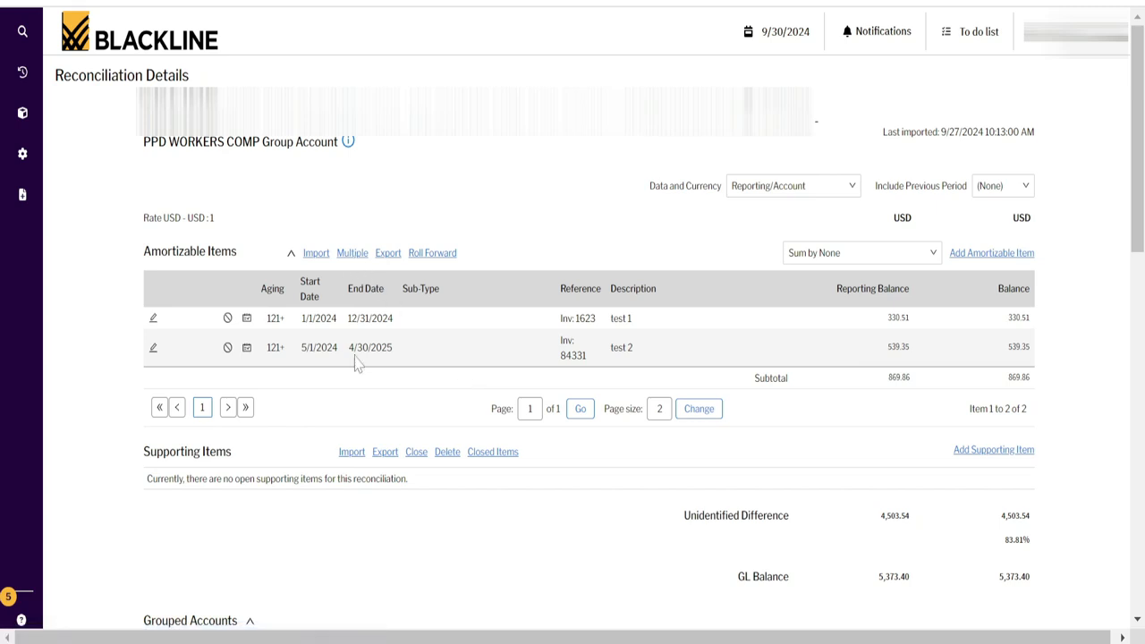